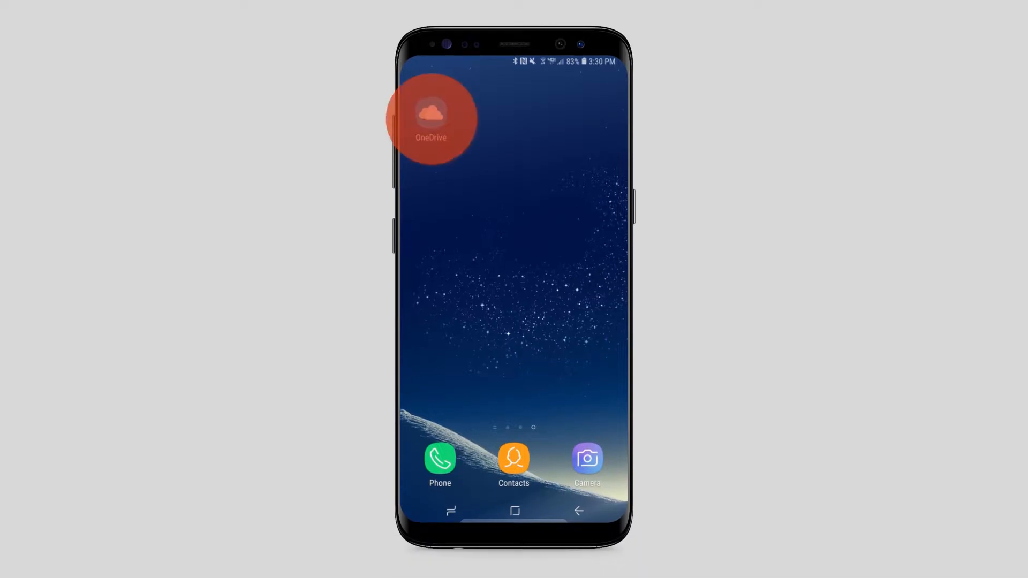
Launch OneDrive, go to the Me account page, and open Settings
{"action": "left_click", "coordinate": [430, 117]}
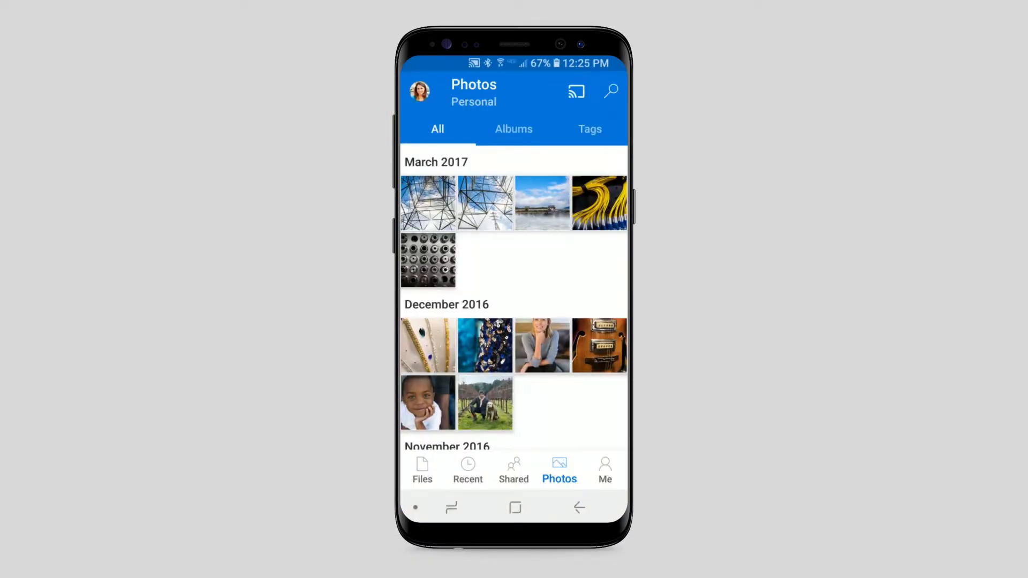
{"action": "left_click", "coordinate": [603, 471]}
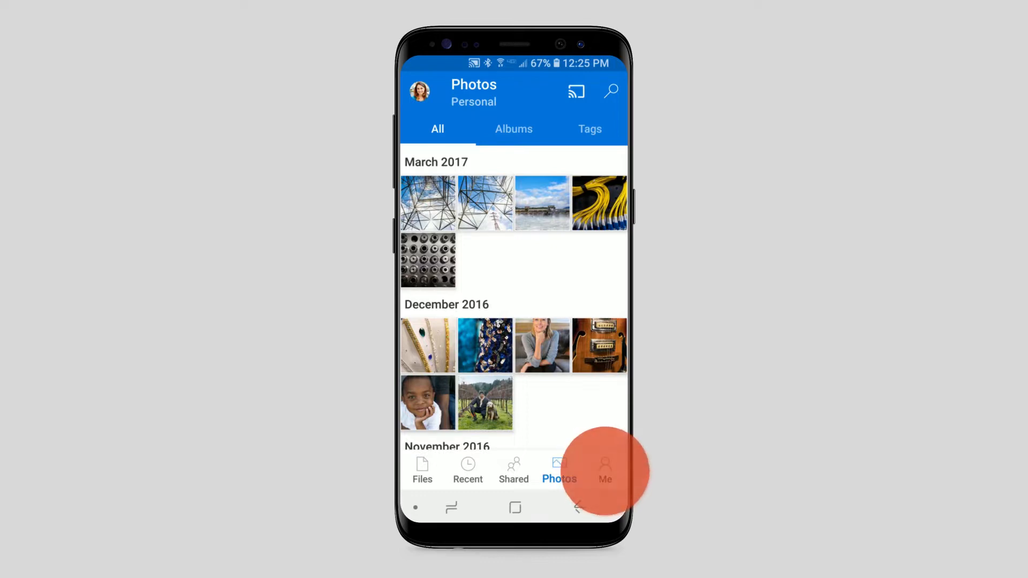
{"action": "left_click", "coordinate": [603, 470]}
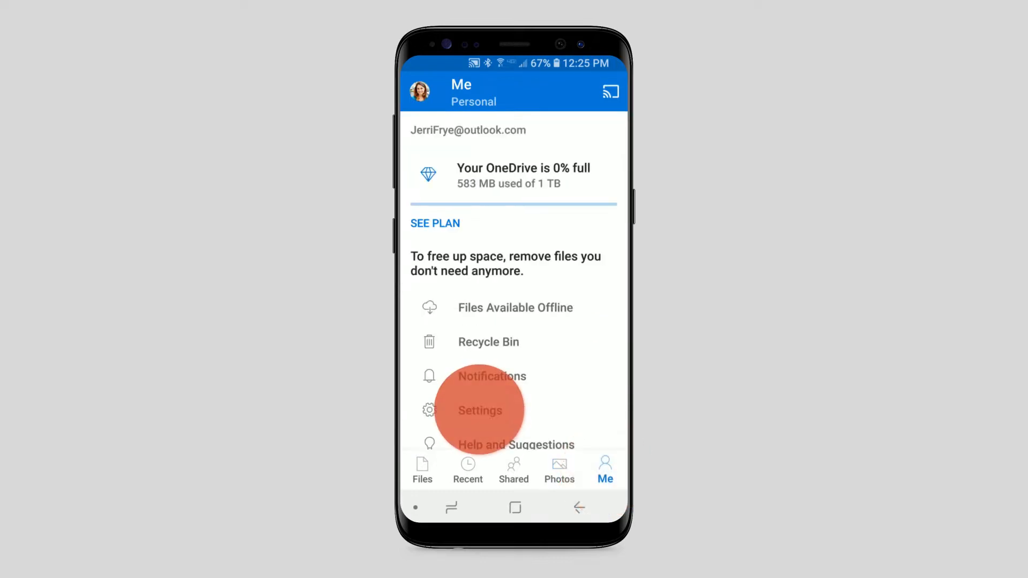
{"action": "left_click", "coordinate": [479, 409]}
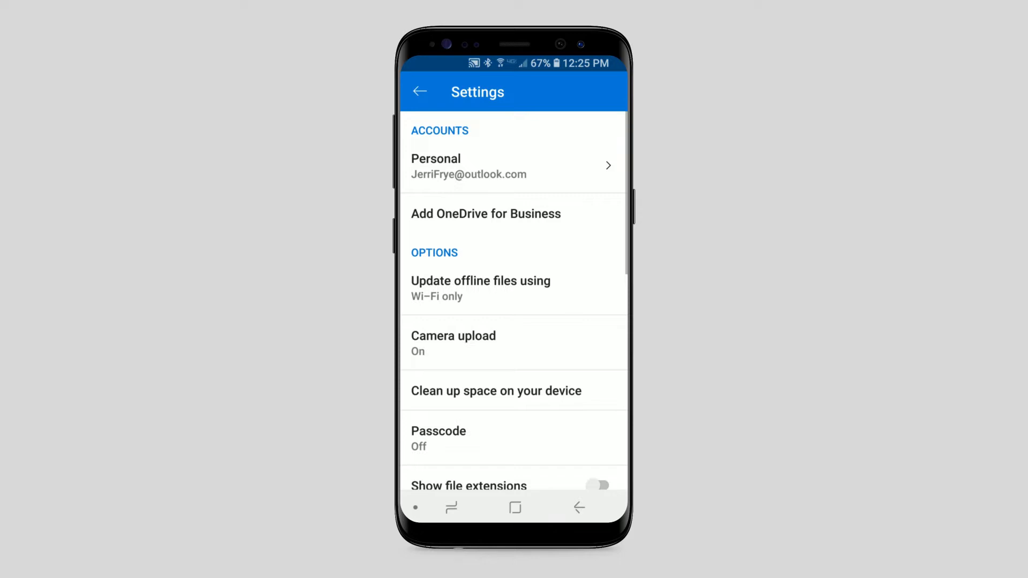
{"action": "left_click", "coordinate": [453, 342]}
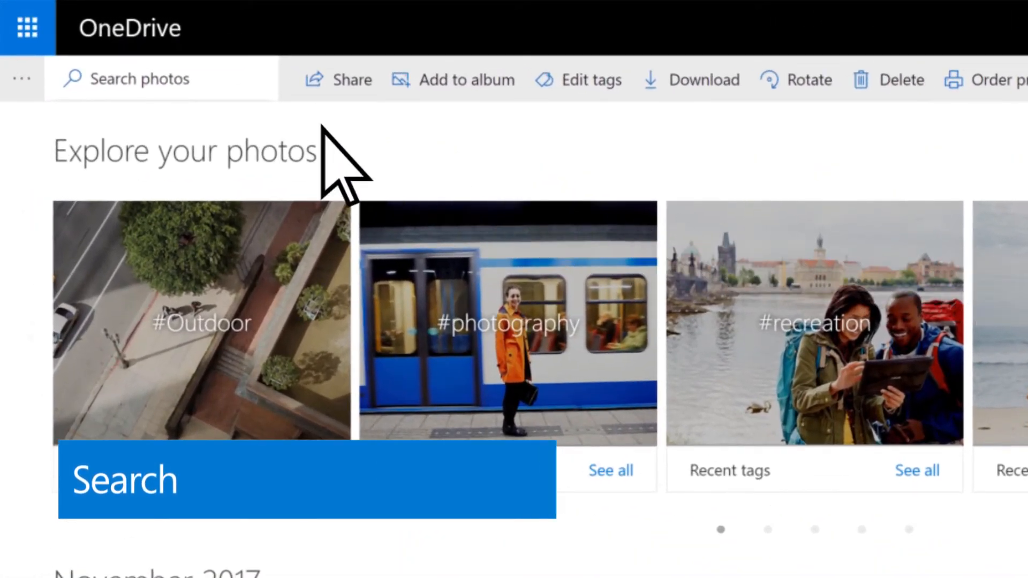
Search photos for 'outdoor' and show pizza.jpg's details with its #Fire and #outdoor tags
{"action": "type", "text": "outdoo"}
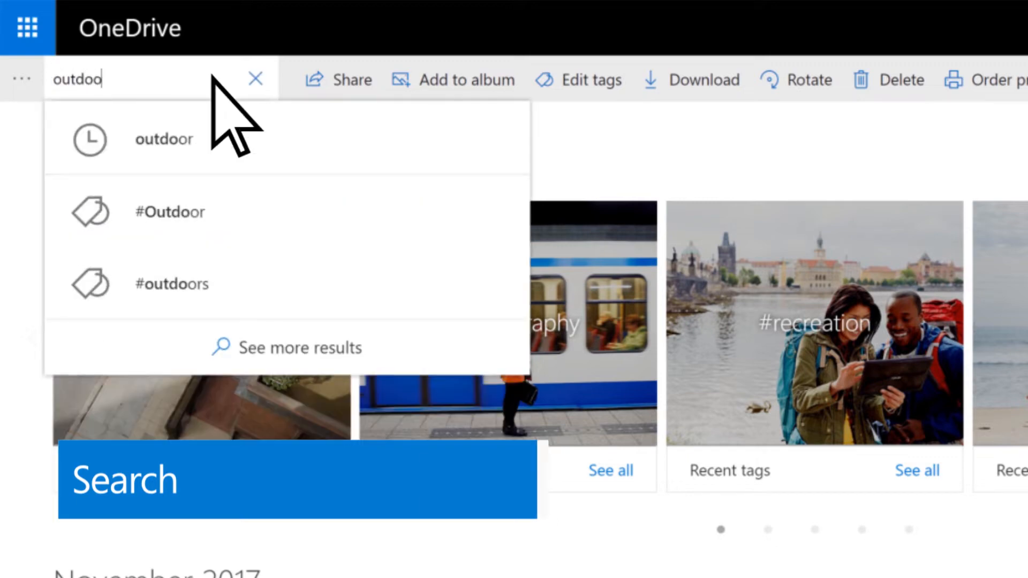
{"action": "left_click", "coordinate": [164, 139]}
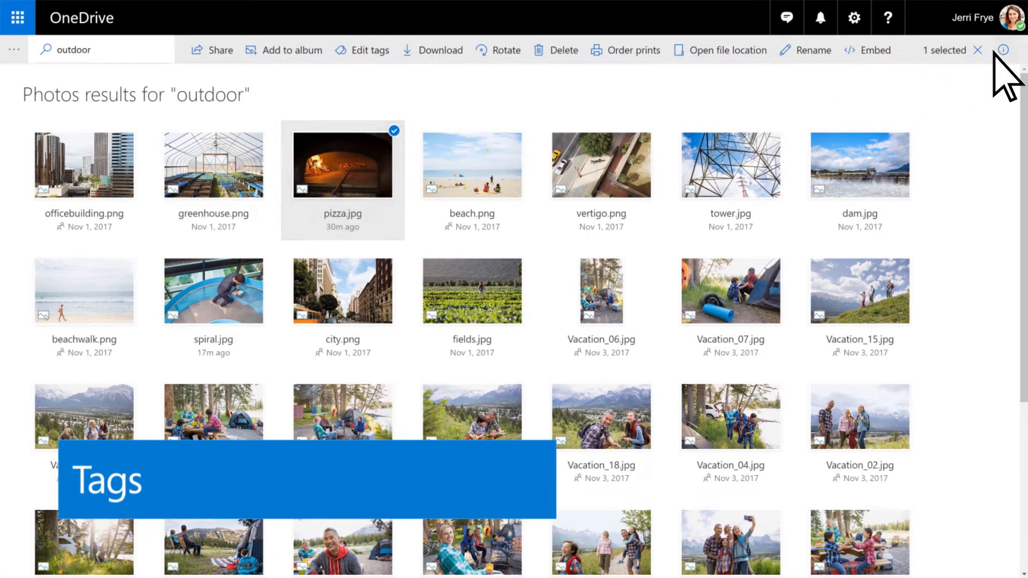
{"action": "left_click", "coordinate": [1002, 50]}
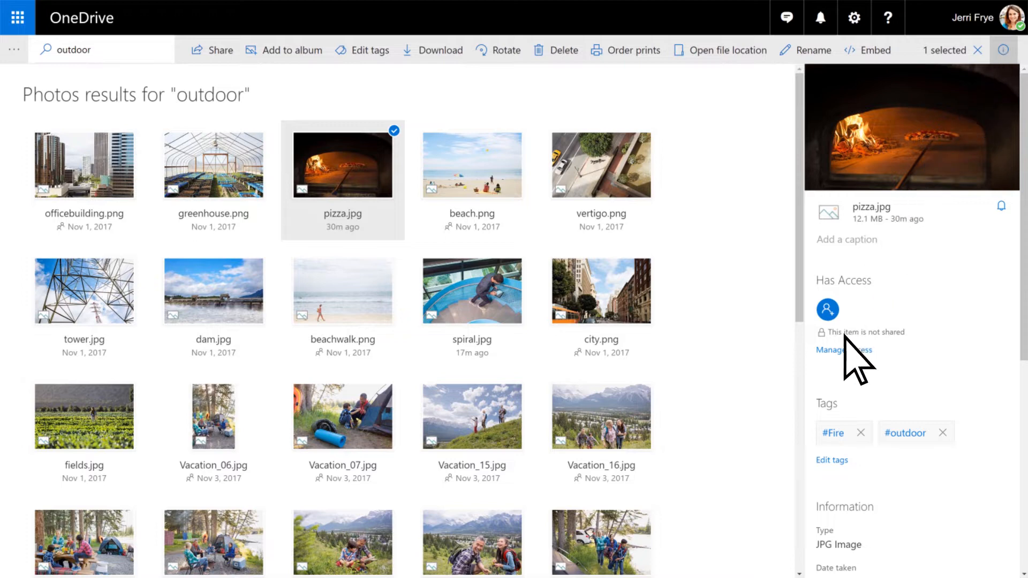
Change pizza.jpg's tags from #Fire and #outdoor to #Fire and #Food, then clear the selection
{"action": "left_click", "coordinate": [831, 459]}
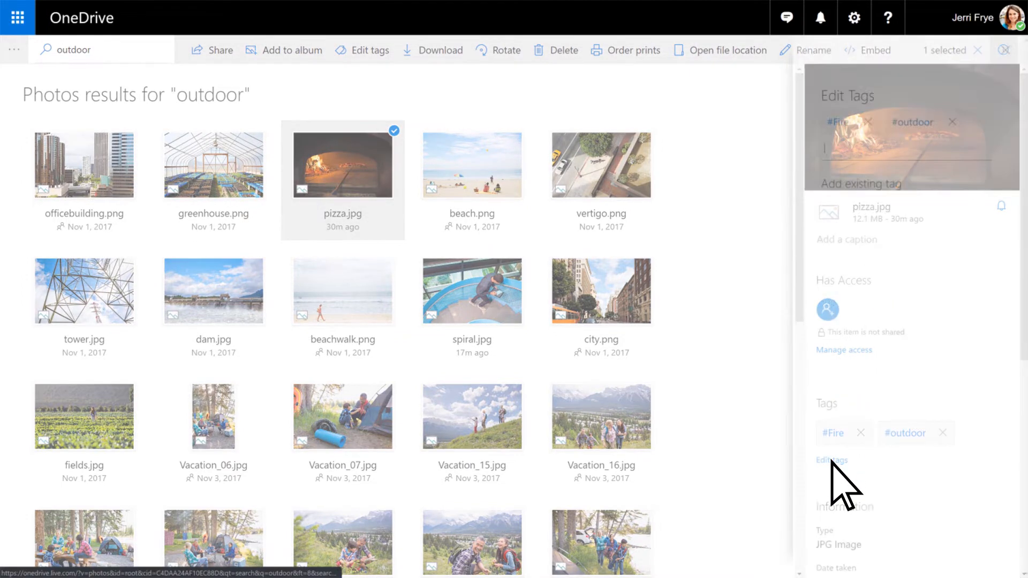
{"action": "left_click", "coordinate": [904, 148]}
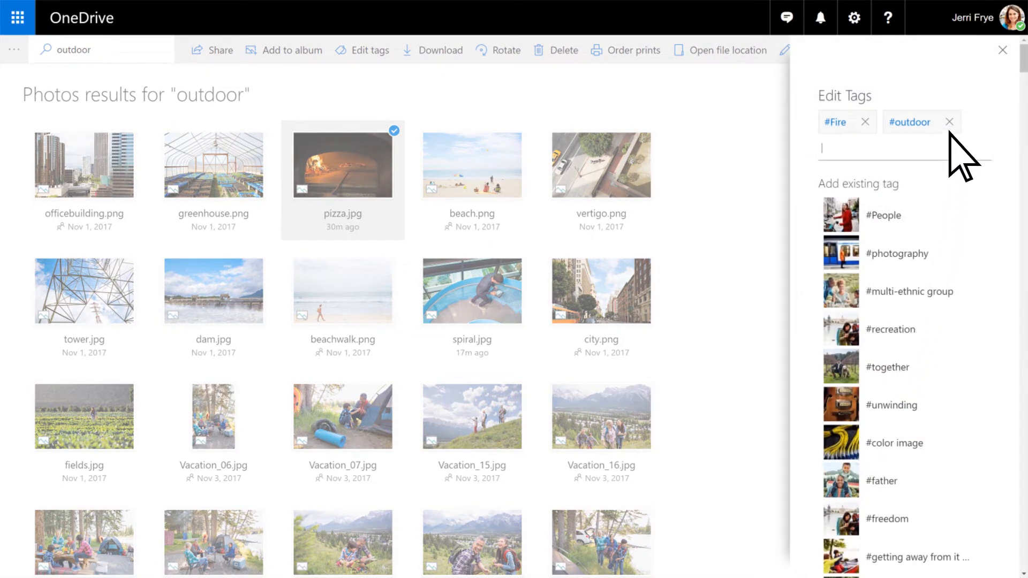
{"action": "left_click", "coordinate": [948, 122]}
{"action": "type", "text": "Food"}
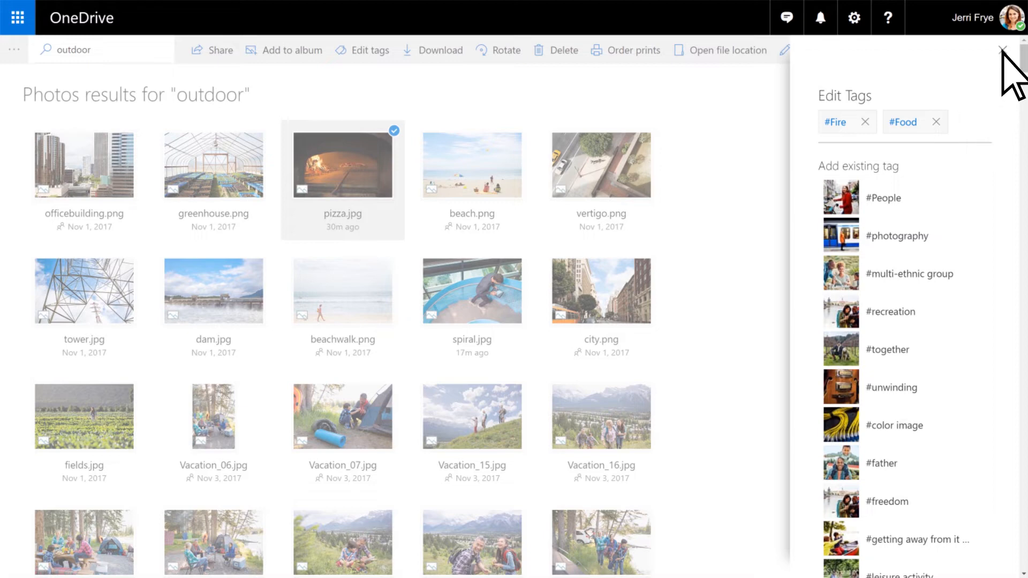
{"action": "left_click", "coordinate": [1002, 50]}
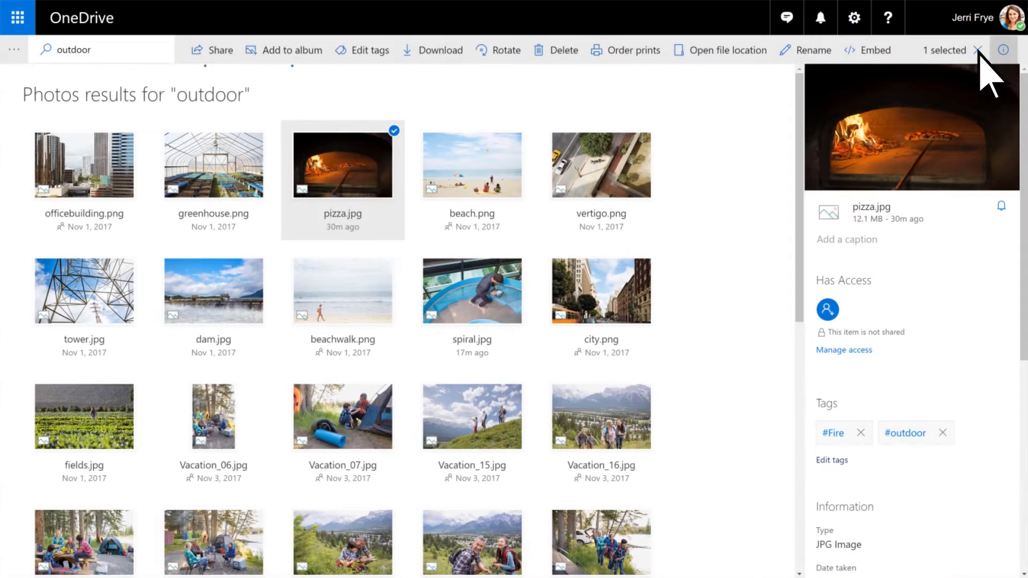
{"action": "left_click", "coordinate": [978, 50]}
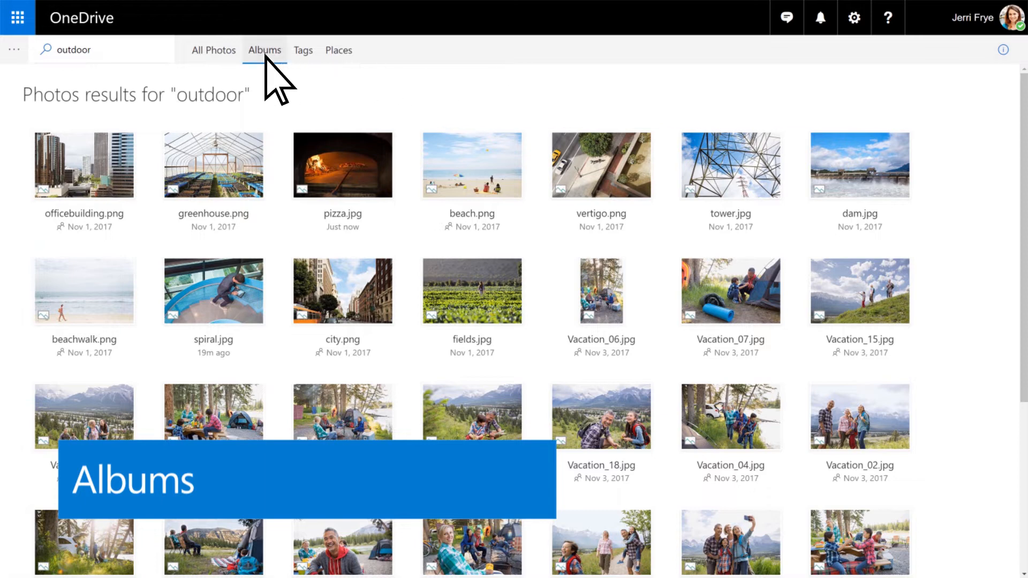
View the Albums page and check the automatic album creation setting
{"action": "left_click", "coordinate": [263, 50]}
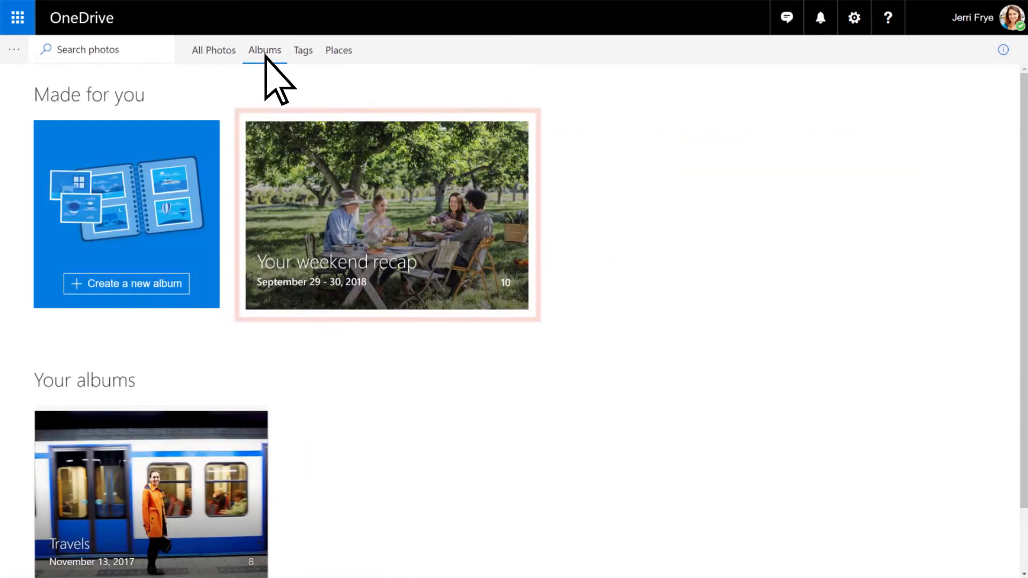
{"action": "left_click", "coordinate": [853, 17]}
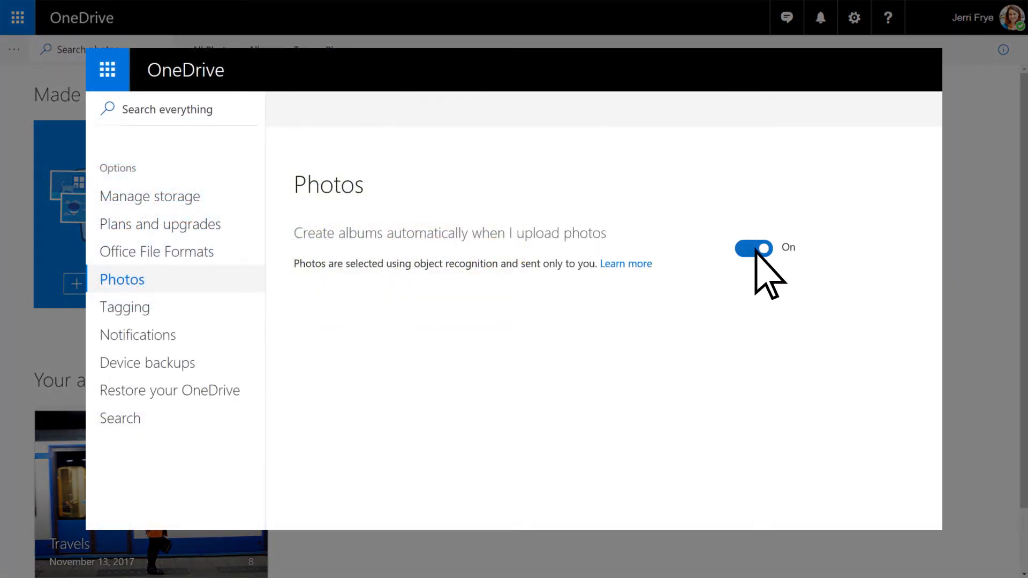
{"action": "left_click", "coordinate": [753, 248]}
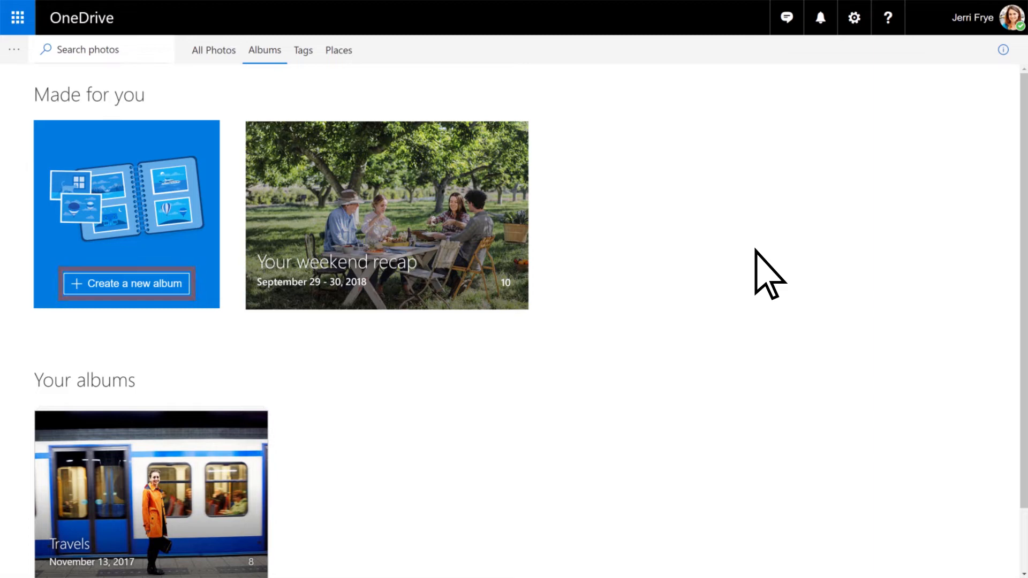
{"action": "mouse_move", "coordinate": [214, 50]}
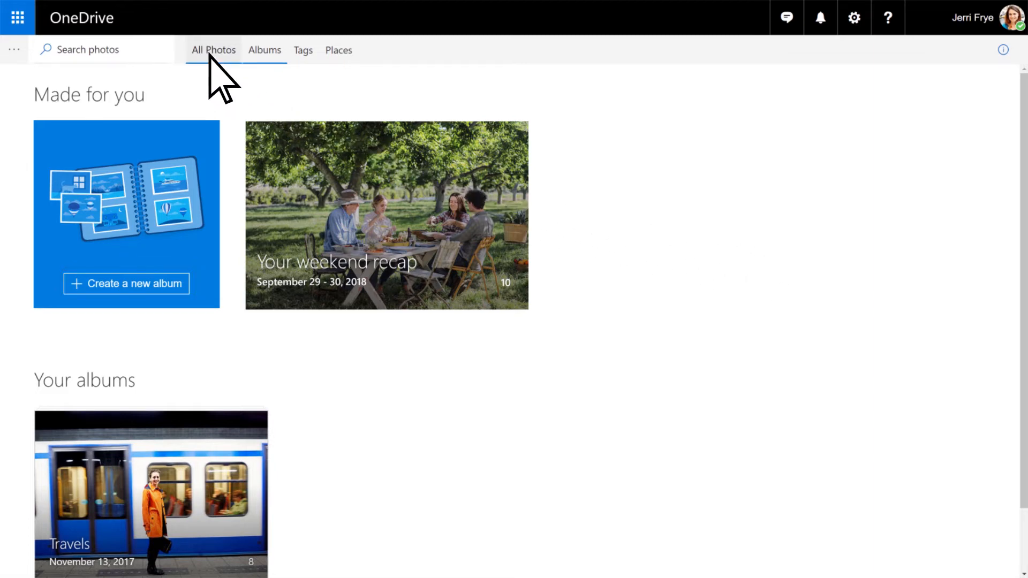
Select the five March 2017 photos in All Photos, including both tower shots, for adding to an album
{"action": "left_click", "coordinate": [214, 50]}
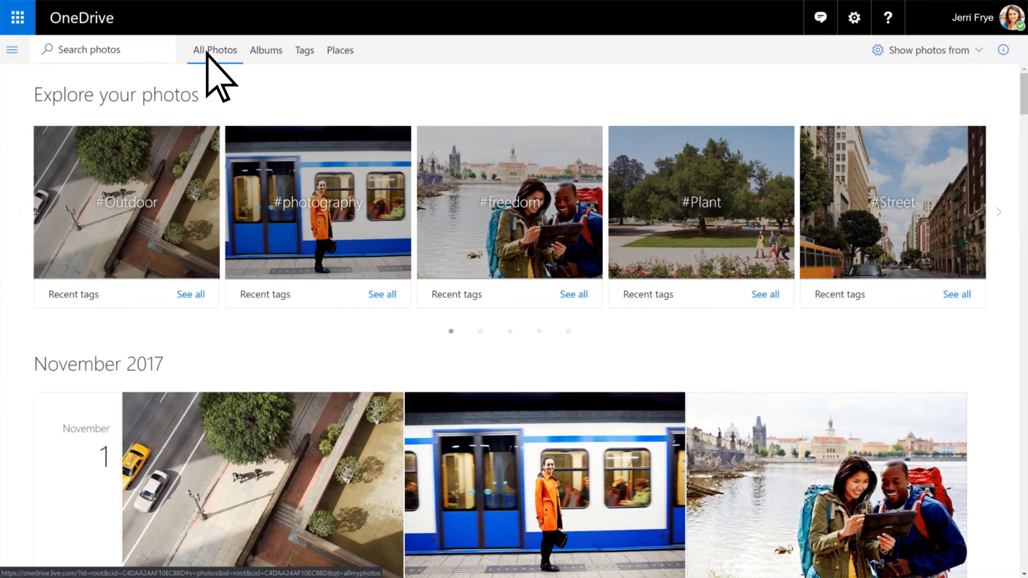
{"action": "scroll", "scroll_direction": "down", "scroll_amount": 3}
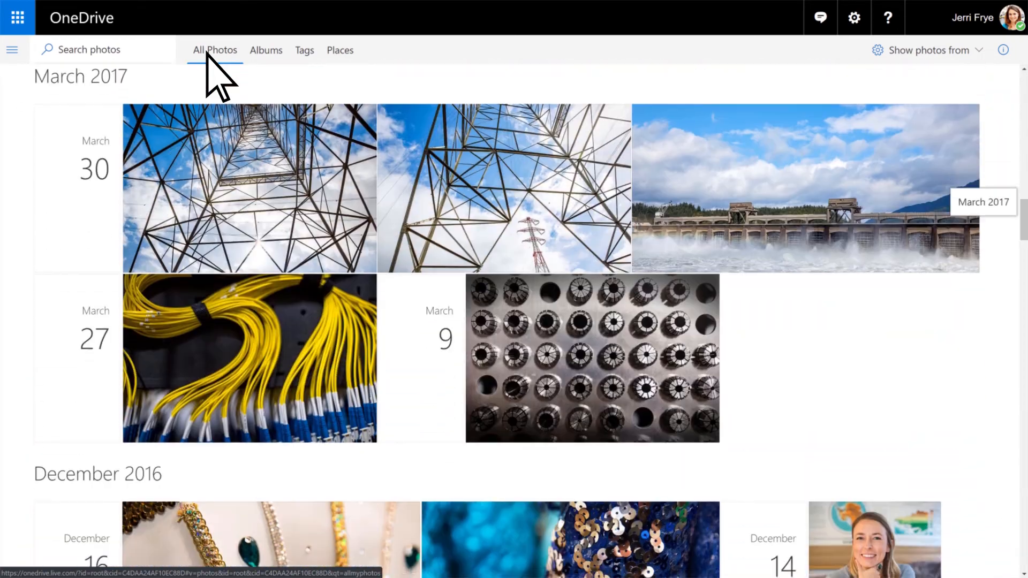
{"action": "left_click", "coordinate": [249, 189]}
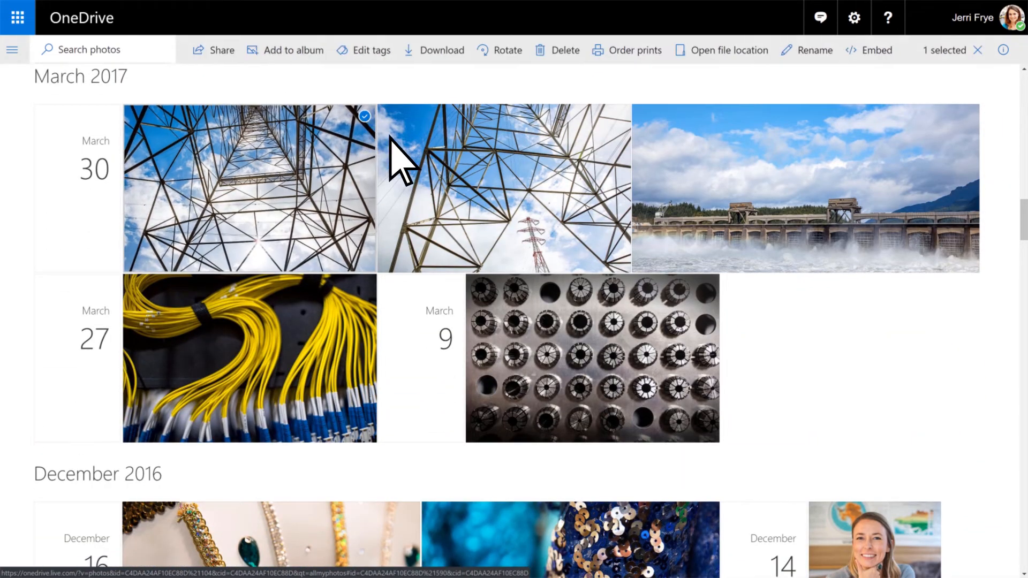
{"action": "left_click", "coordinate": [706, 286]}
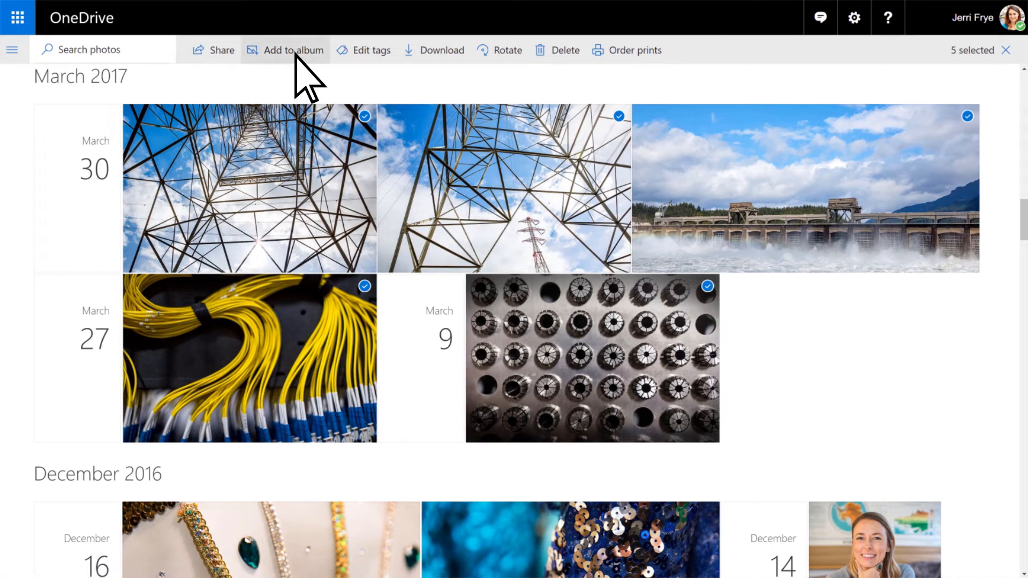
{"action": "left_click", "coordinate": [293, 50]}
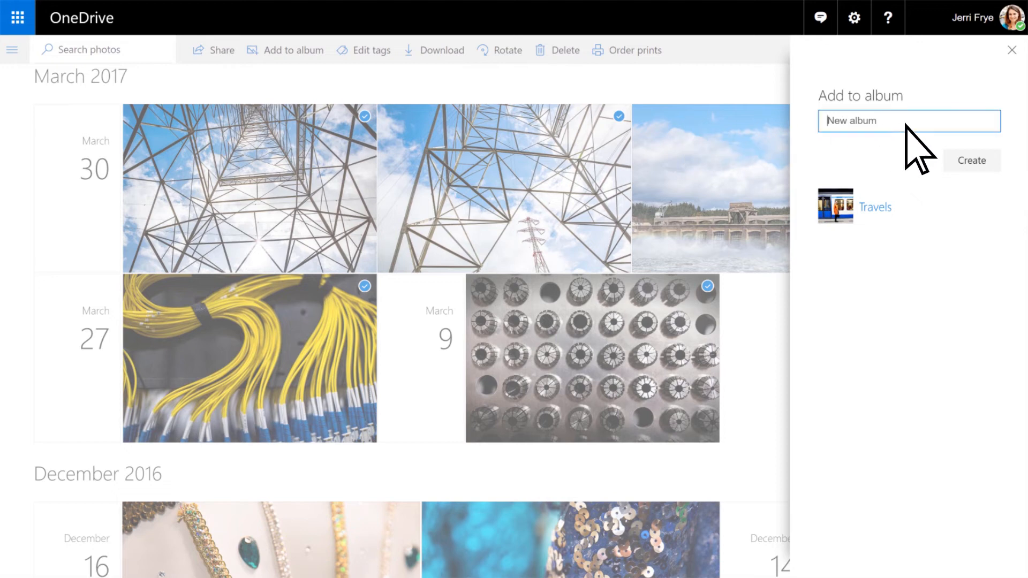
Create the 'Technology' album from the five selected photos and open it
{"action": "type", "text": "Technology"}
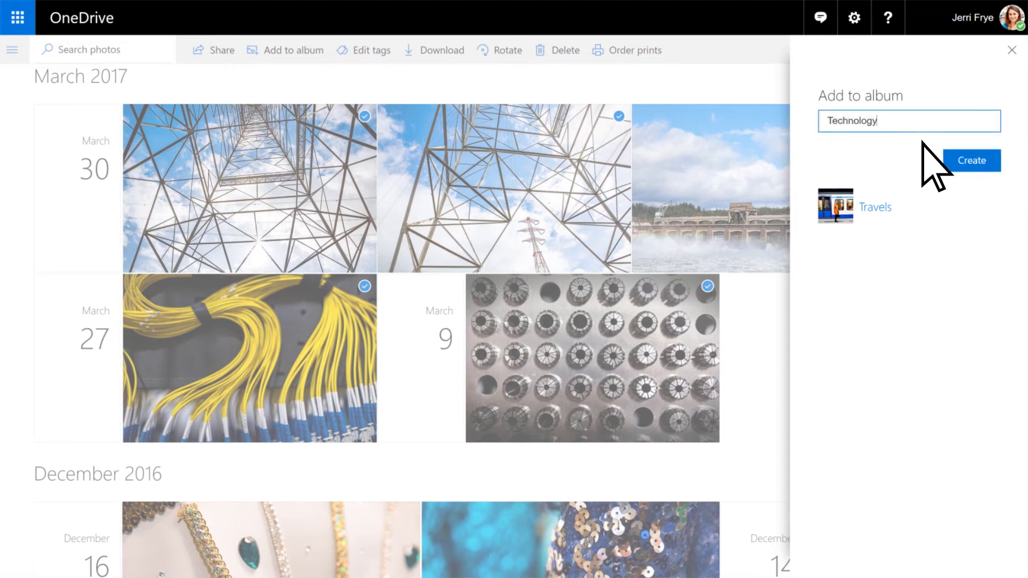
{"action": "left_click", "coordinate": [971, 160]}
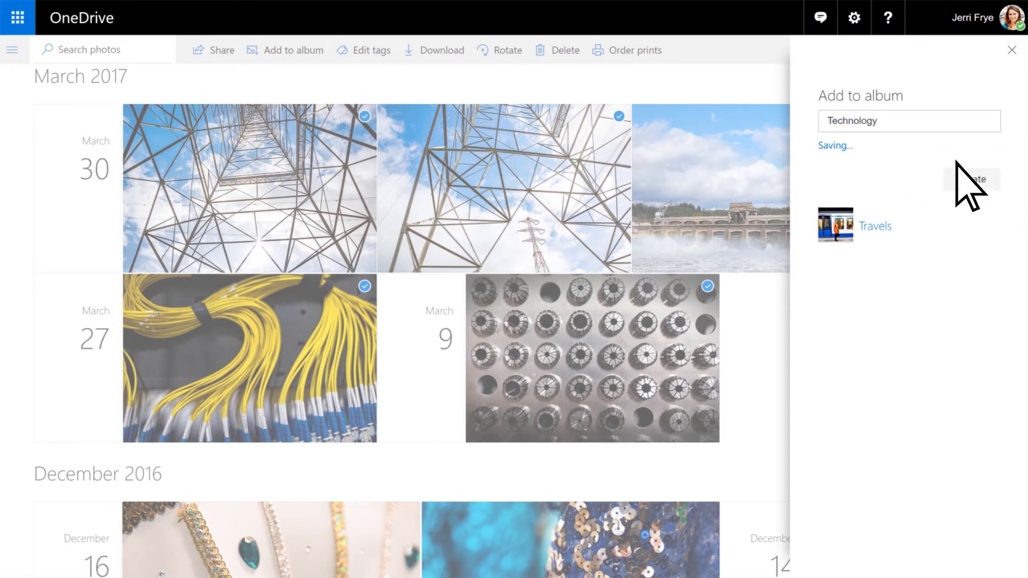
{"action": "left_click", "coordinate": [972, 179]}
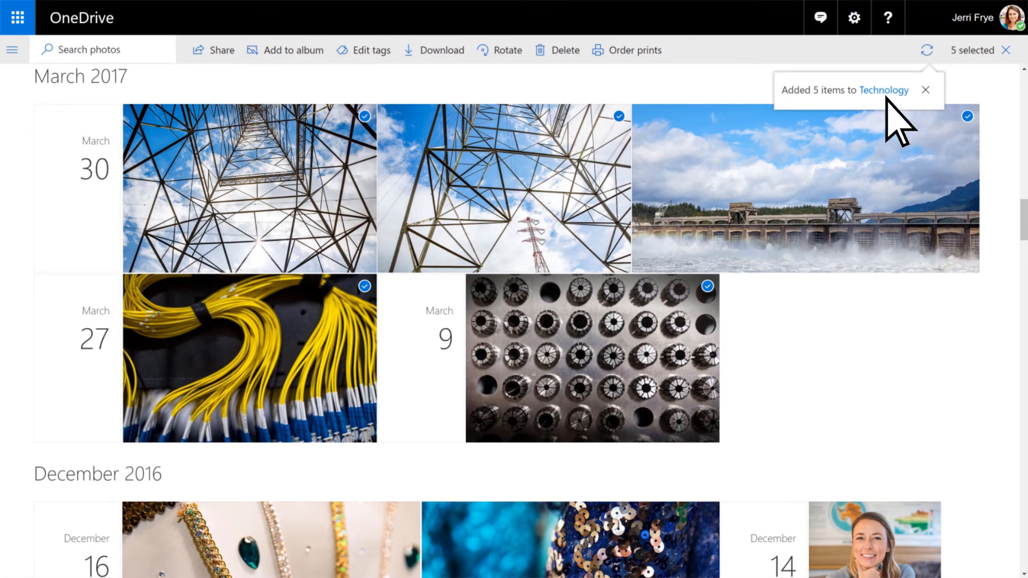
{"action": "left_click", "coordinate": [884, 90]}
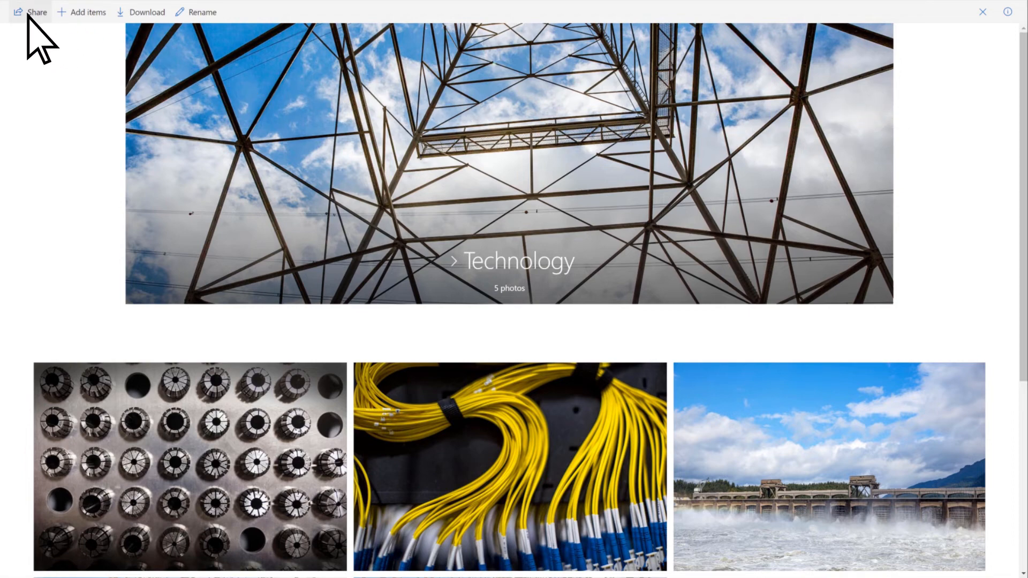
Open the Share options for the Technology album
{"action": "left_click", "coordinate": [35, 12]}
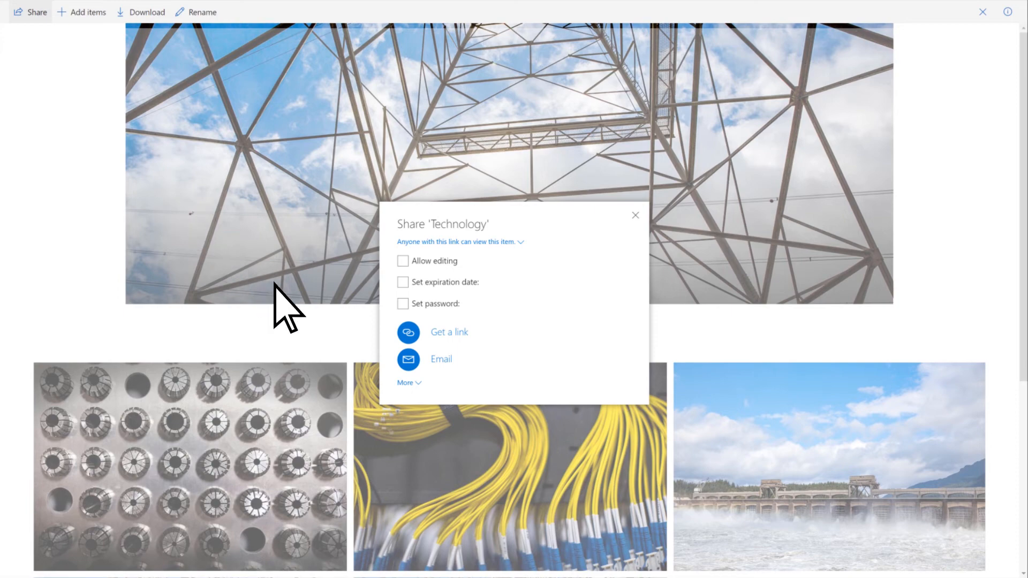